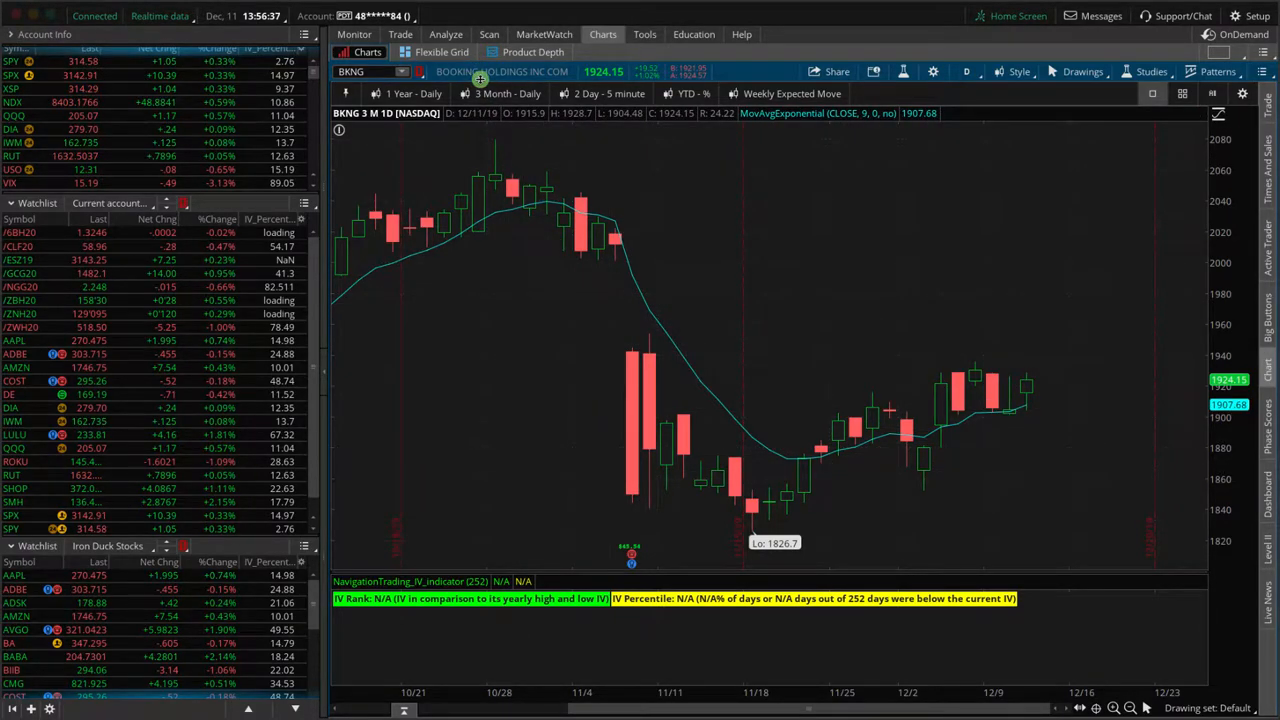
Bring up the BKNG iron condor risk profile and inspect its 12/21/2019 P/L curve.
left_click(444, 34)
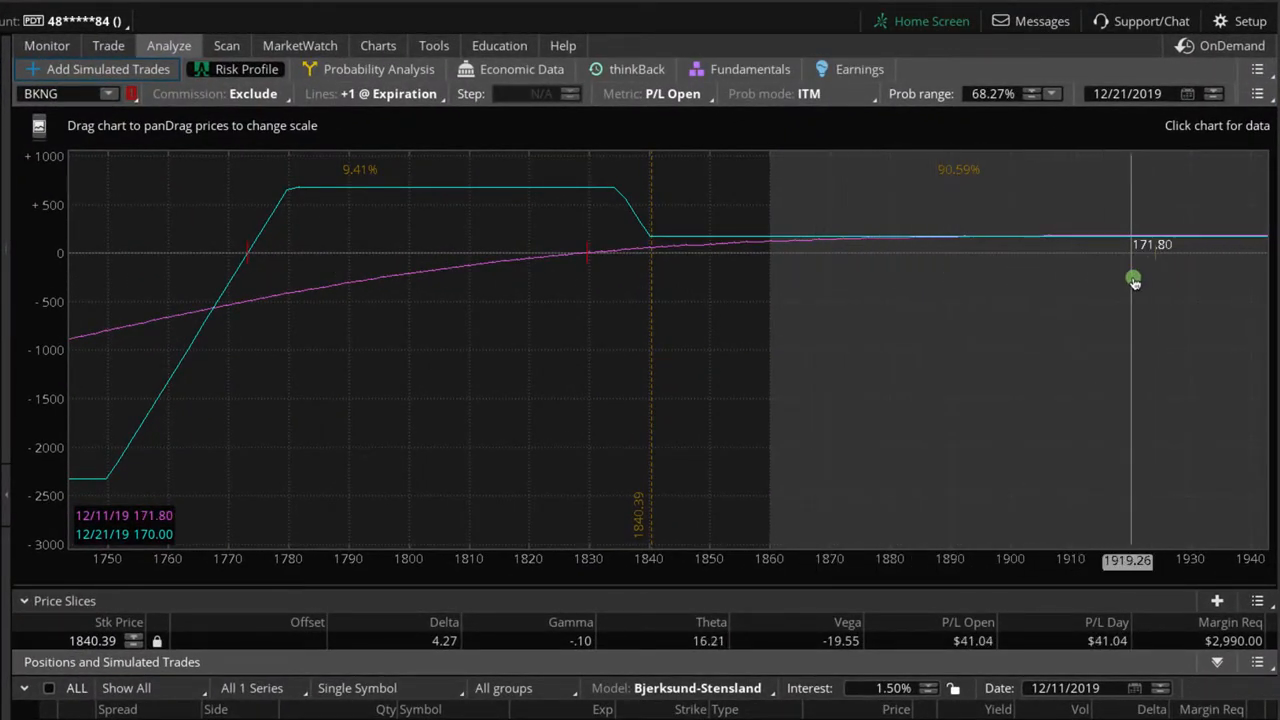
mouse_move(392, 248)
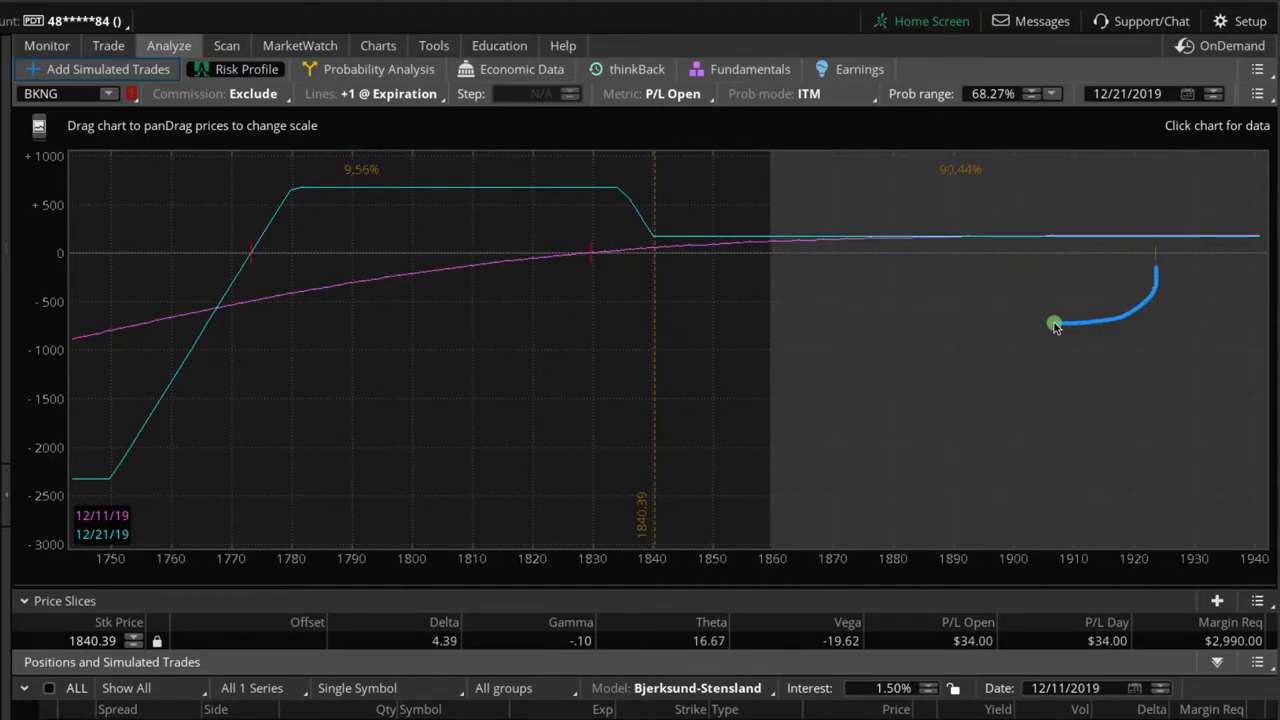
left_click_drag(1056, 324, 548, 250)
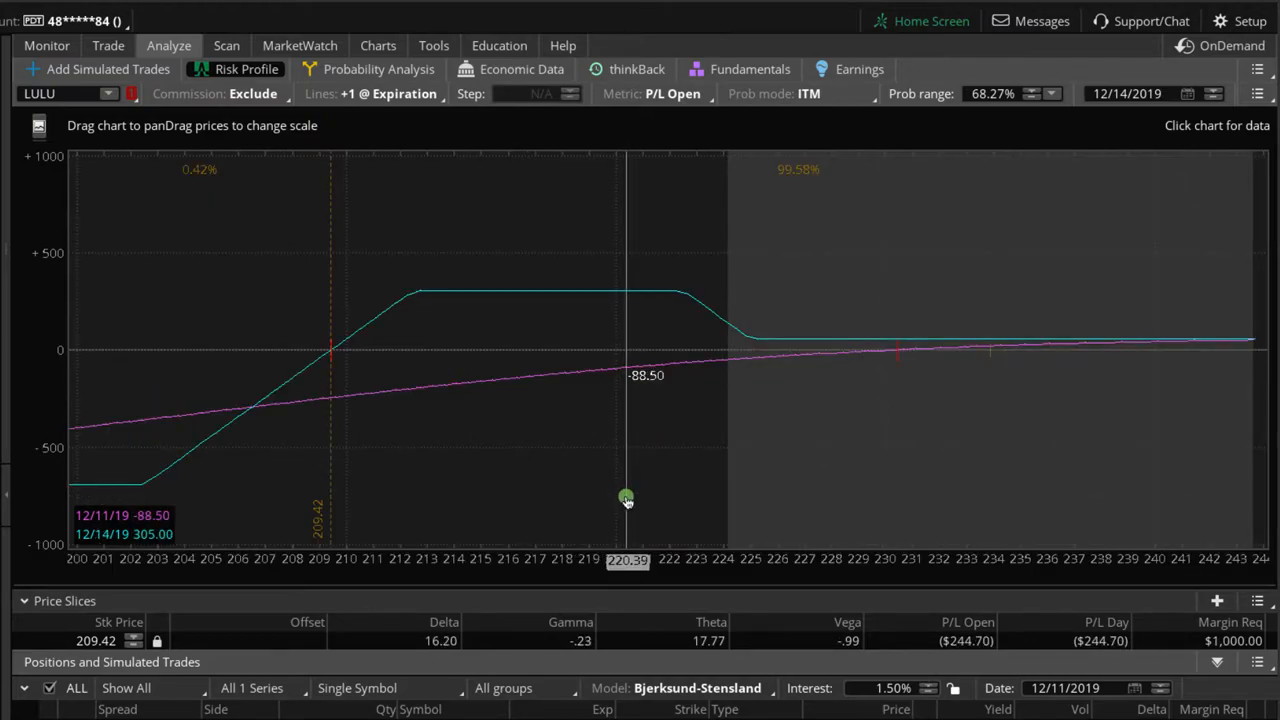
Check LULU's option-chain expected move, then slice its risk profile near 215.99 showing about -$147.
left_click_drag(628, 500, 744, 500)
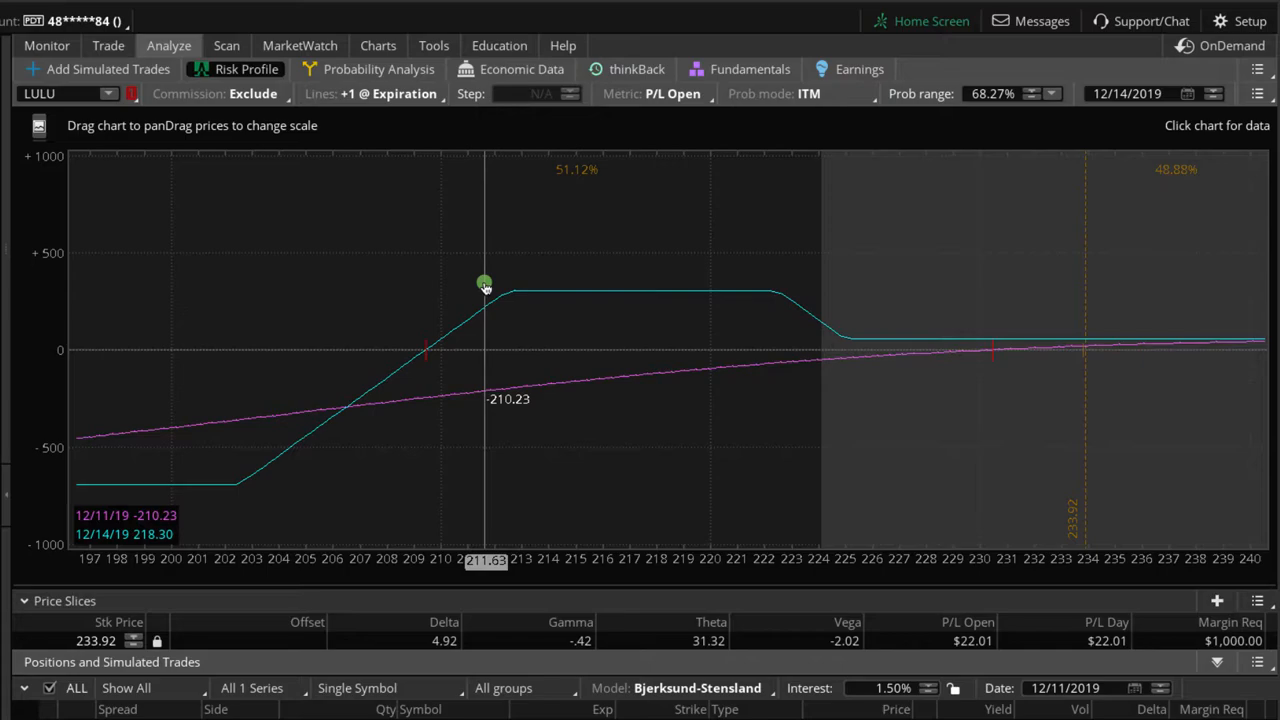
left_click(108, 44)
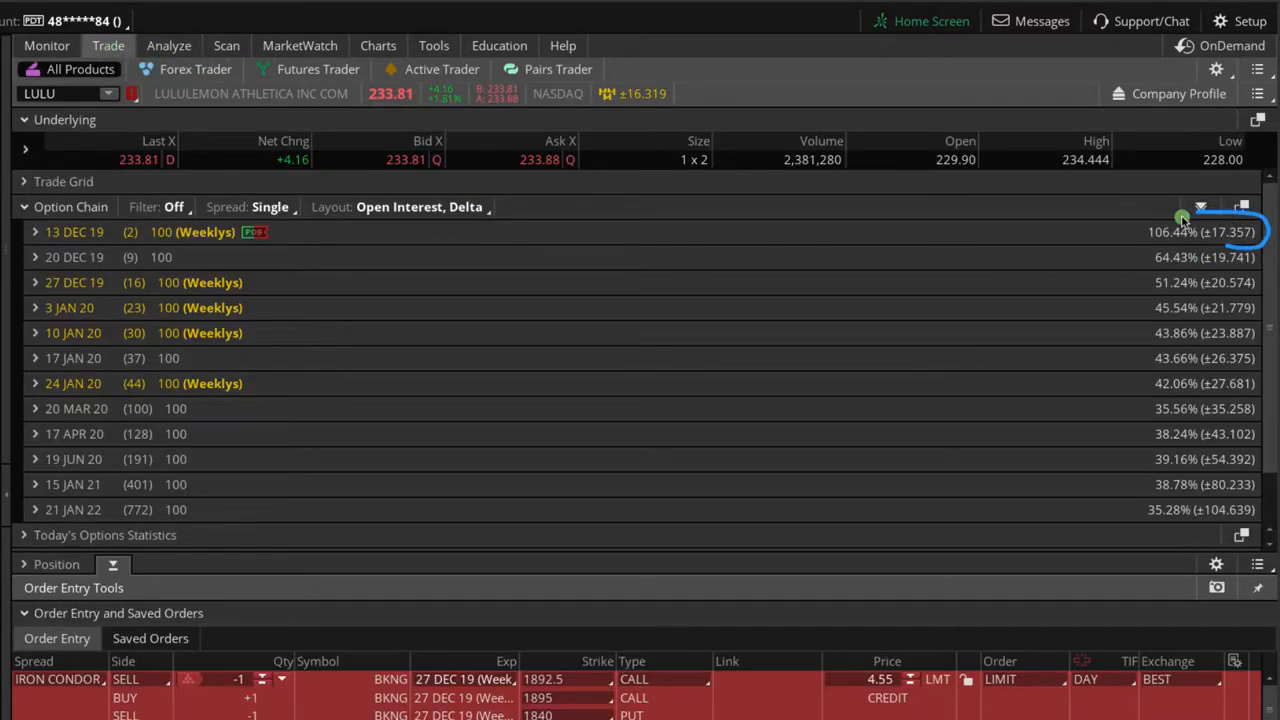
left_click(168, 44)
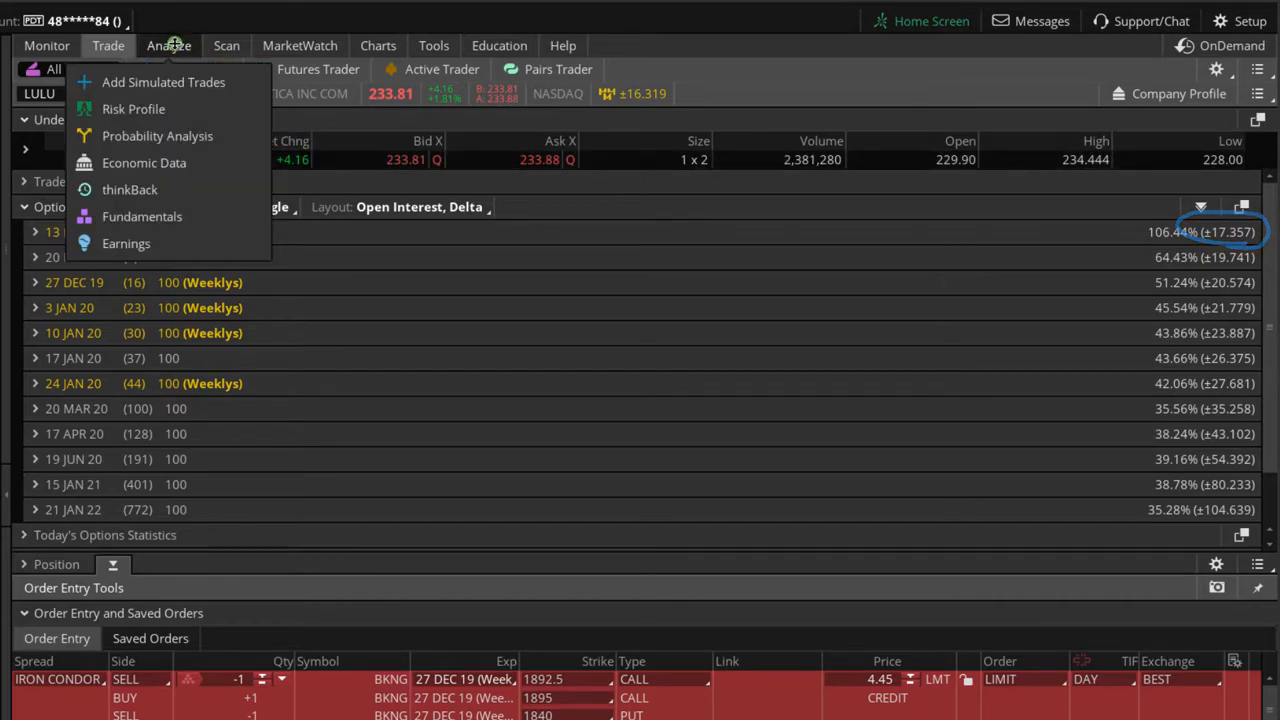
left_click(132, 108)
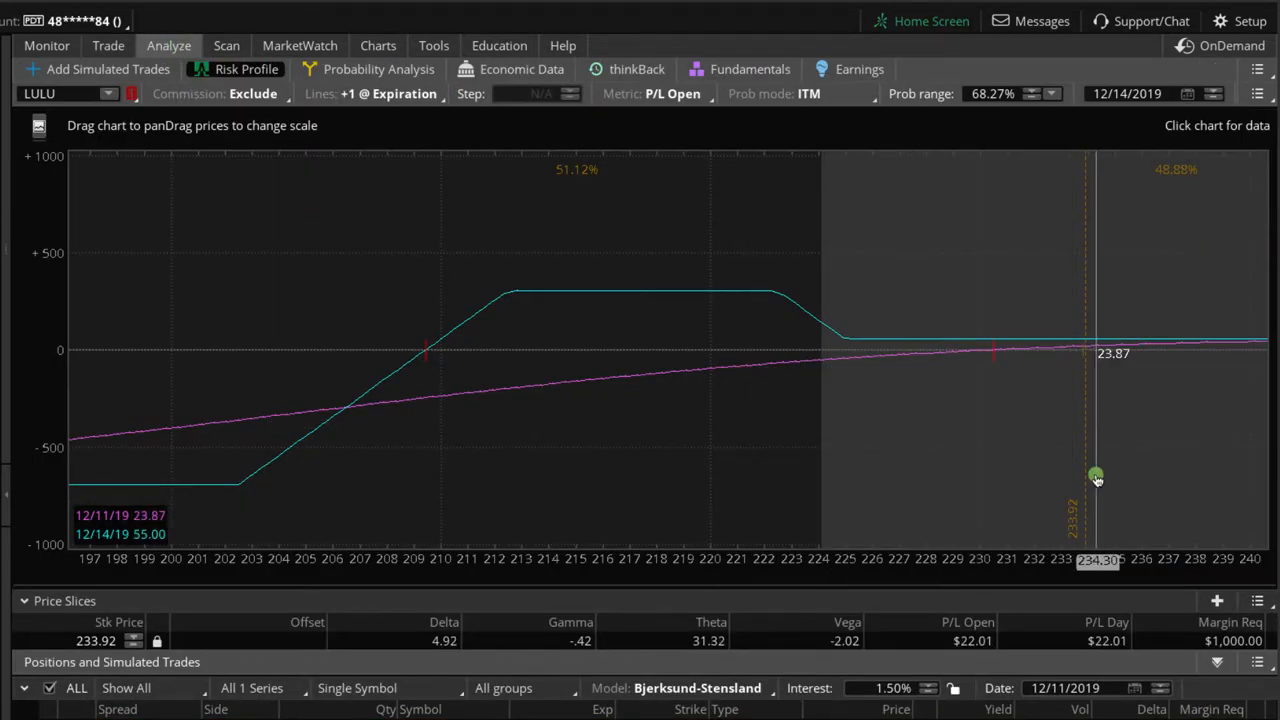
left_click_drag(1096, 478, 1124, 488)
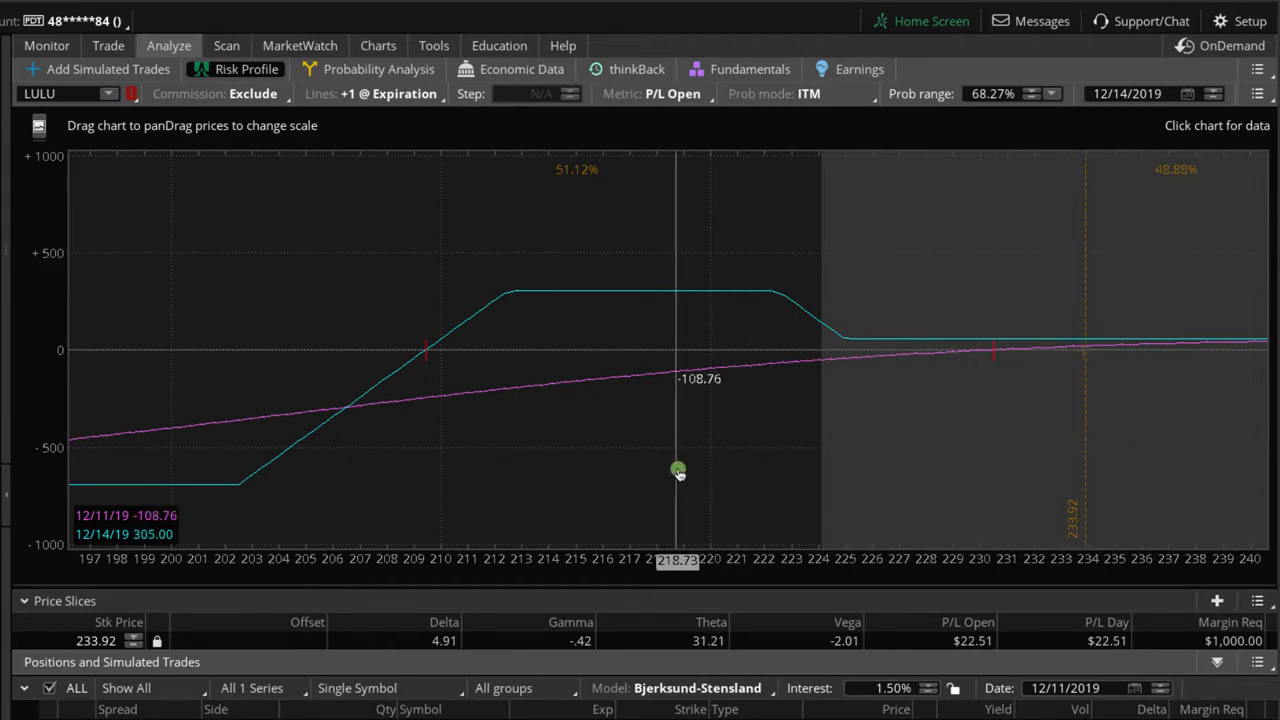
left_click_drag(678, 470, 600, 468)
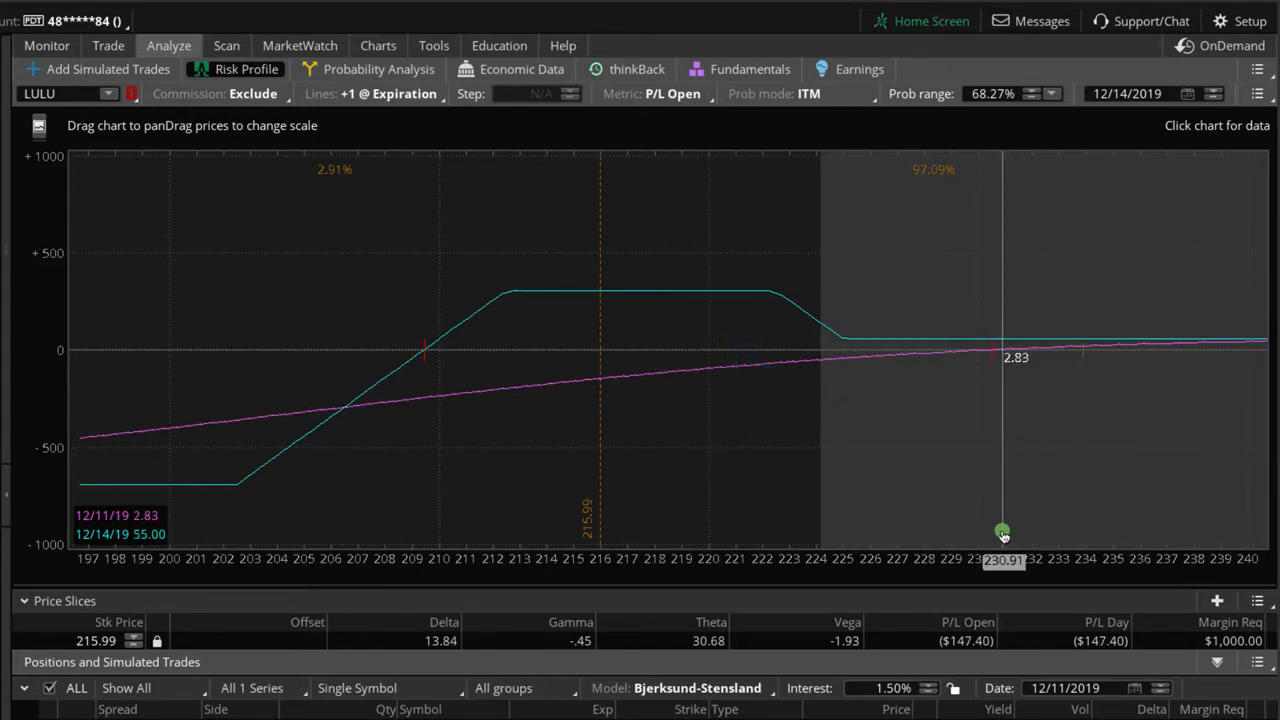
left_click_drag(1004, 532, 808, 532)
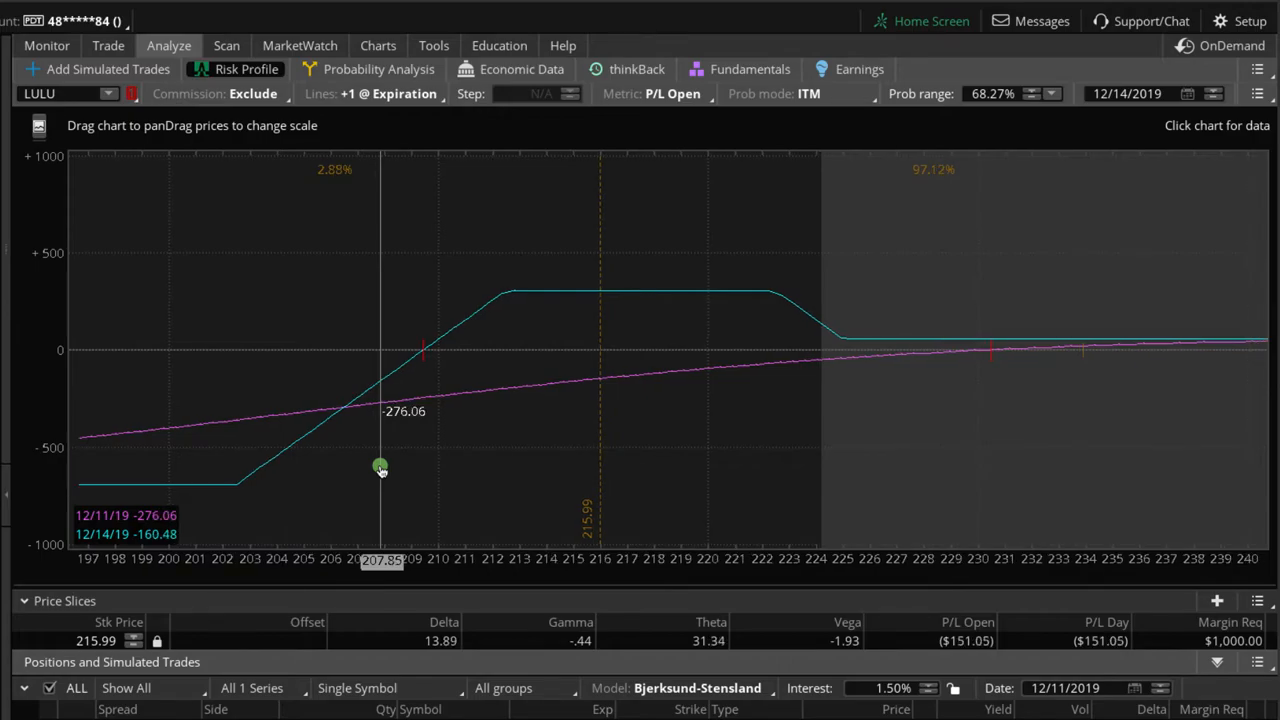
mouse_move(344, 616)
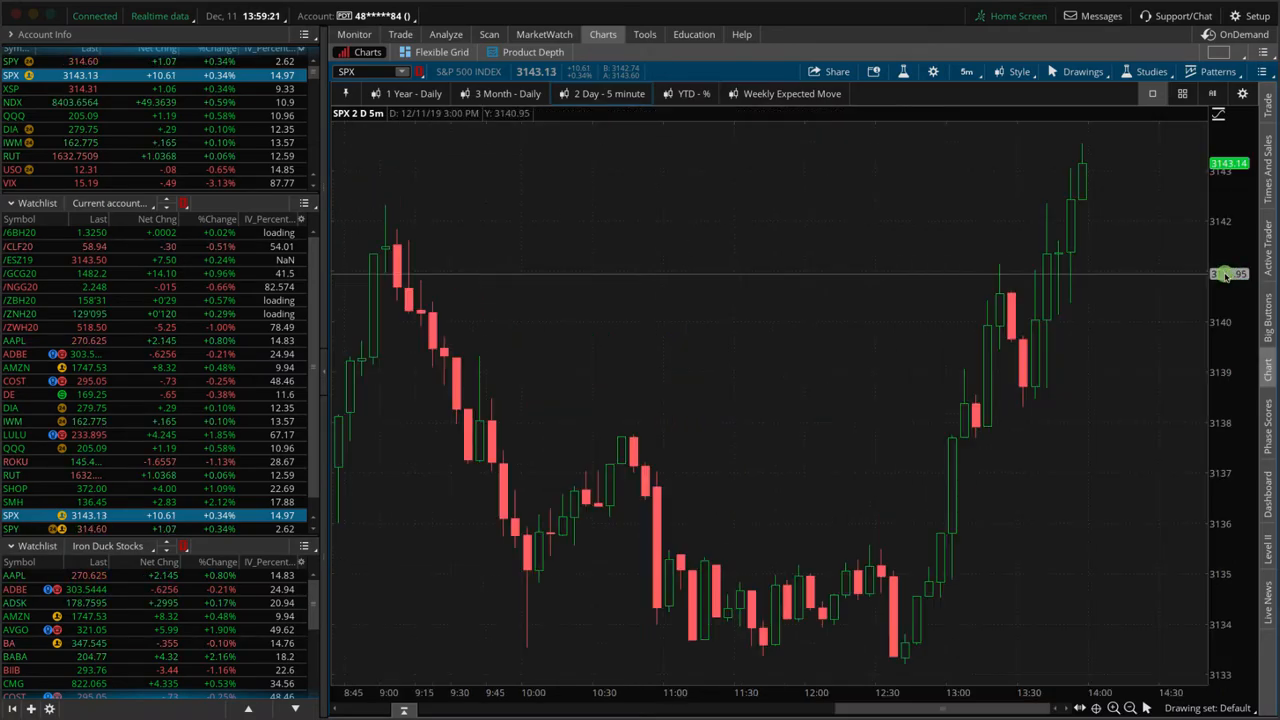
mouse_move(938, 488)
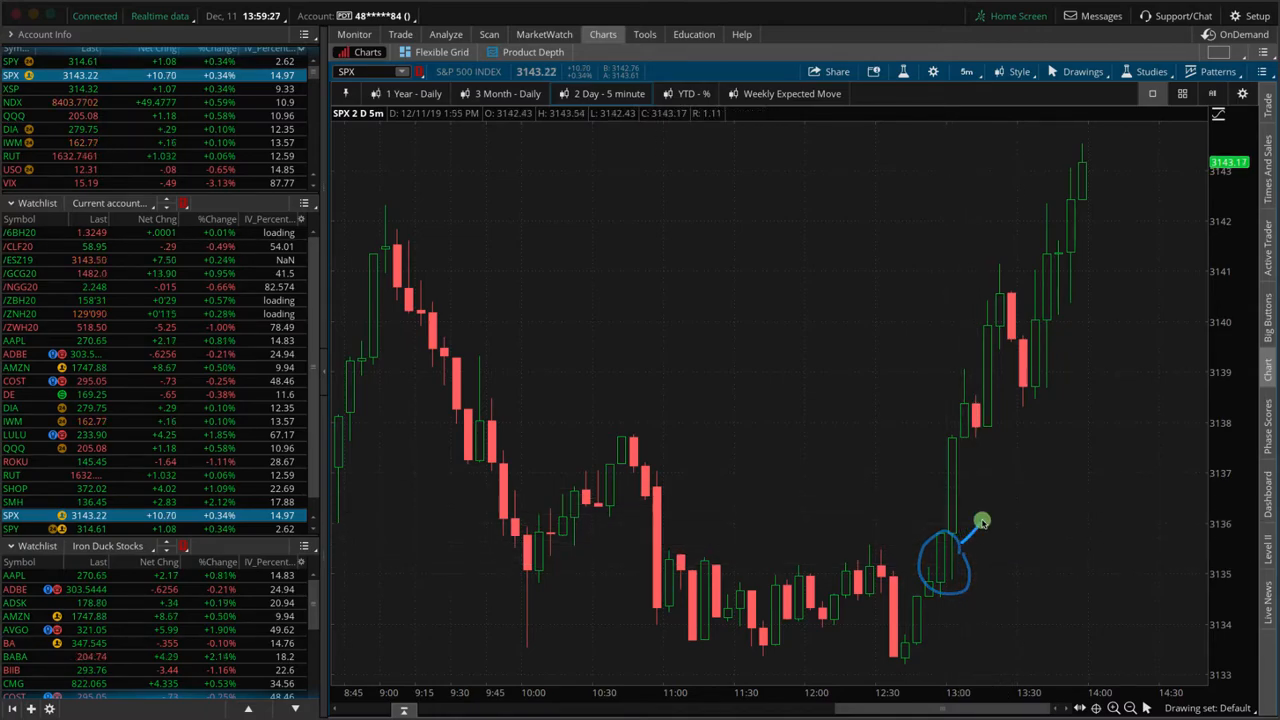
Trace the SPX afternoon rally from about 13:00 up toward 3143 on the 2-day 5-minute chart.
left_click_drag(976, 520, 1148, 152)
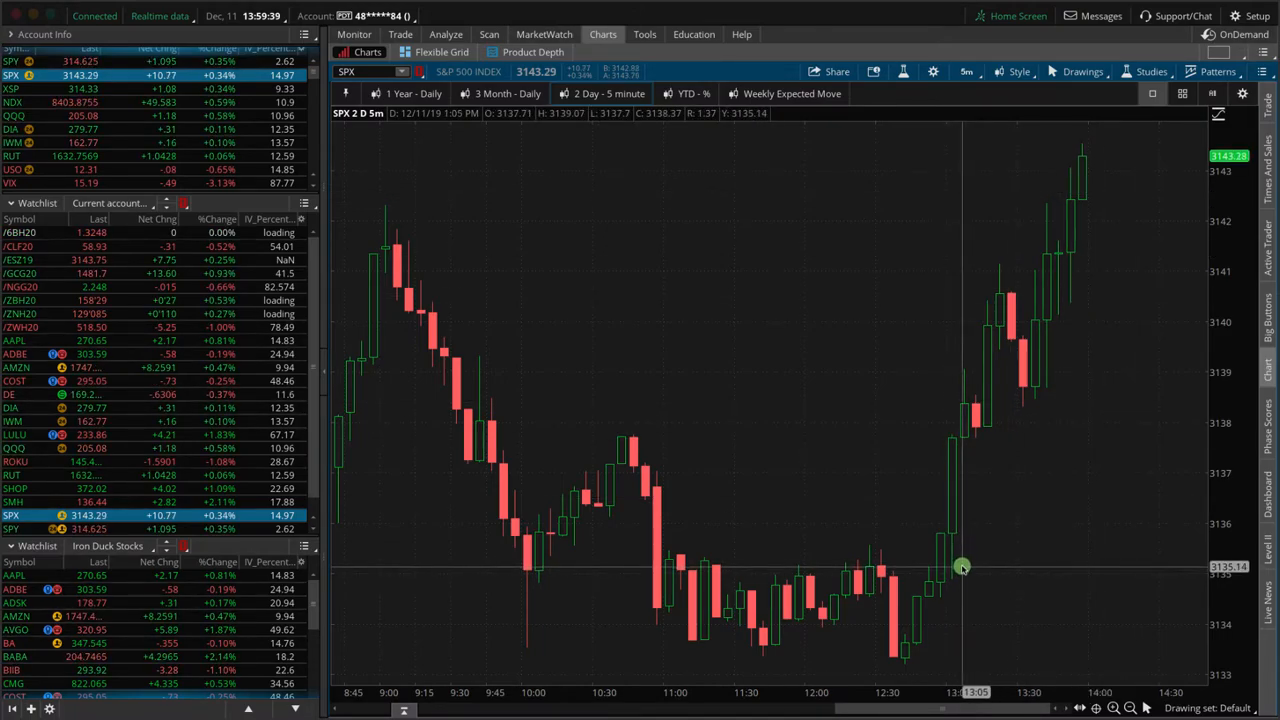
left_click_drag(962, 568, 1060, 204)
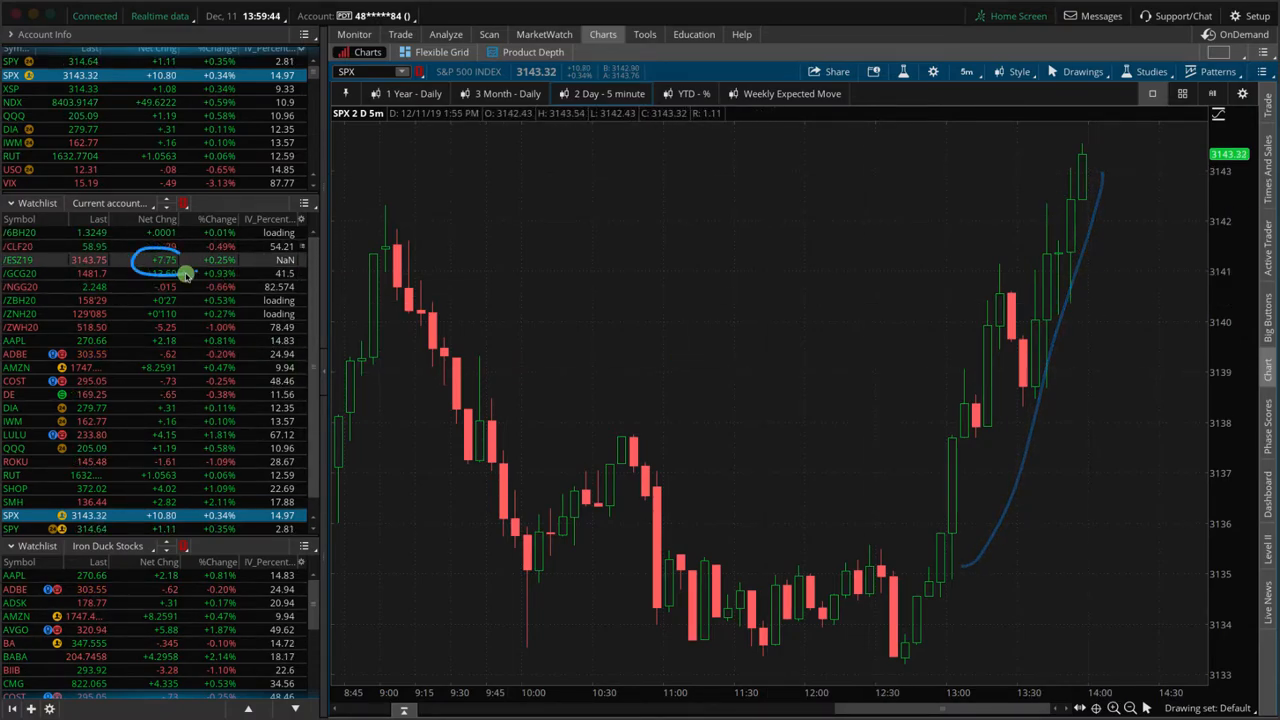
mouse_move(826, 378)
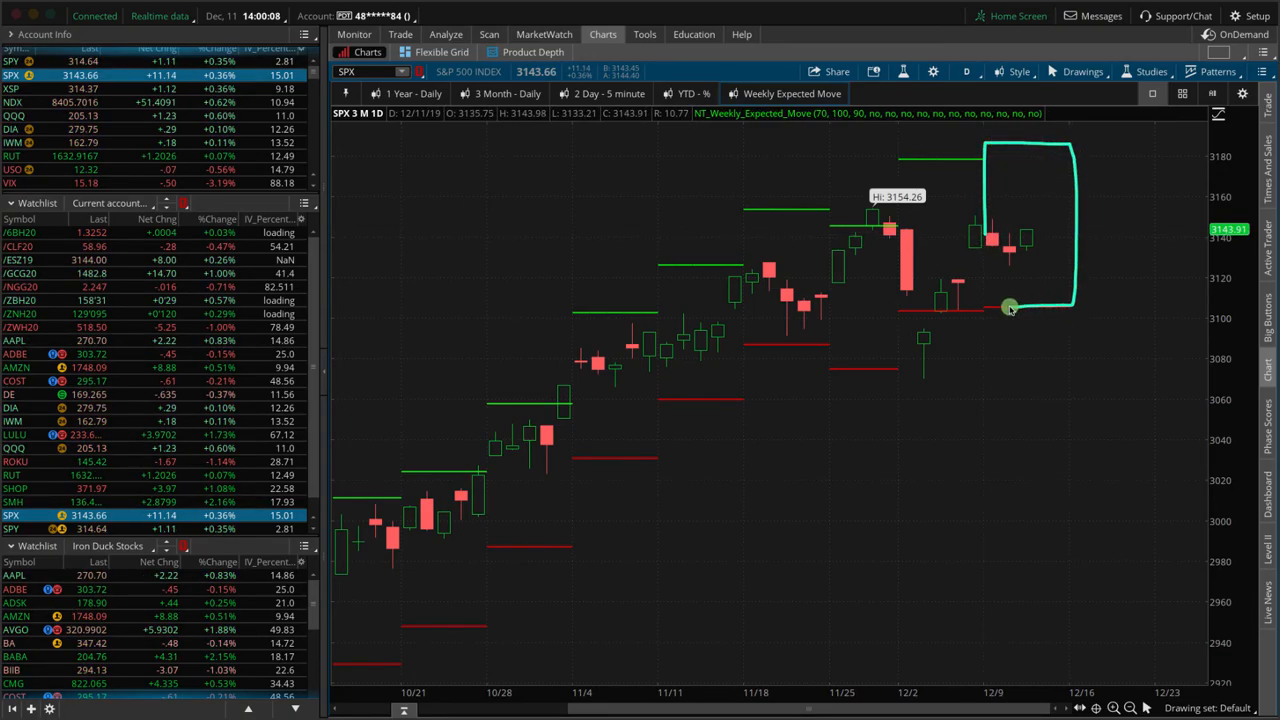
Box the current week's bars against the weekly expected-move lines on the SPX daily chart.
left_click_drag(1008, 308, 984, 230)
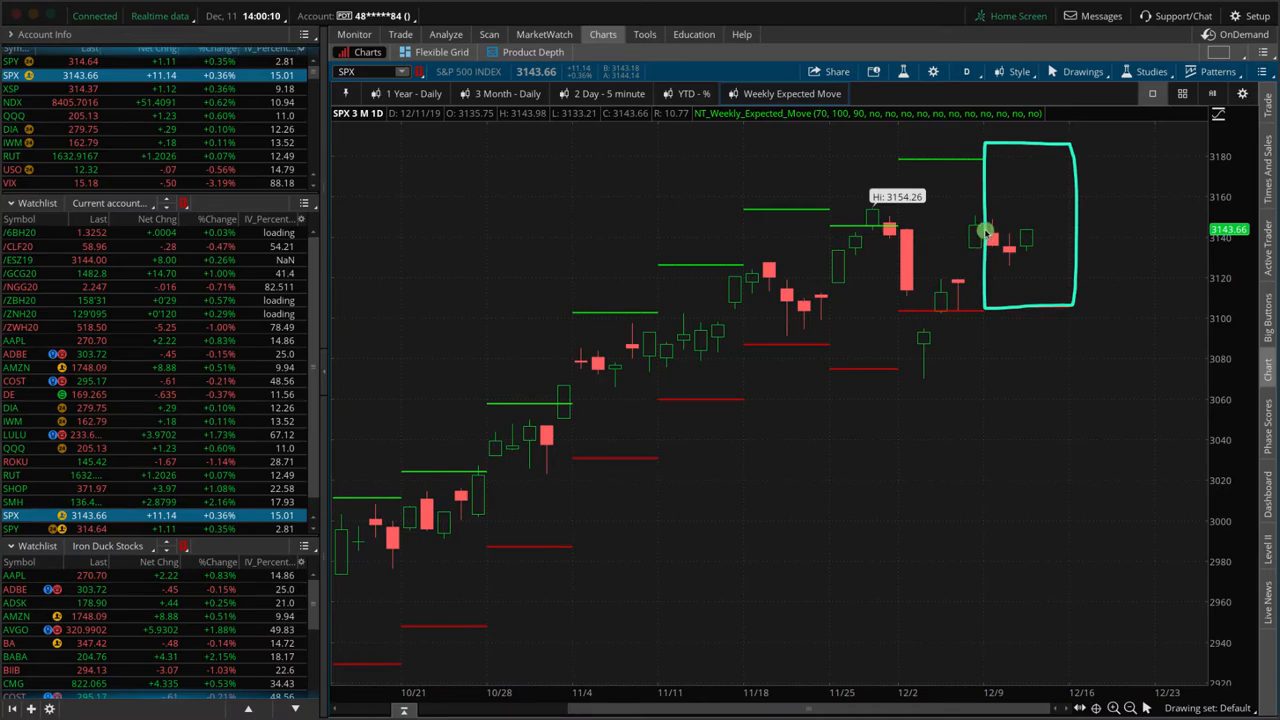